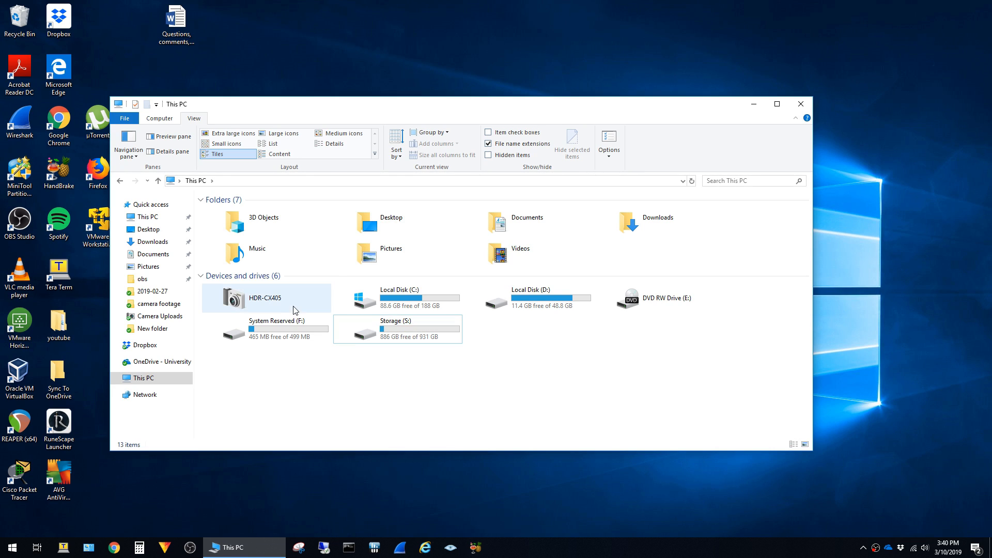
- Browse into the HDR-CX405 camera's Storage Media to reach the 2019-02-27 footage folder
double_click(264, 298)
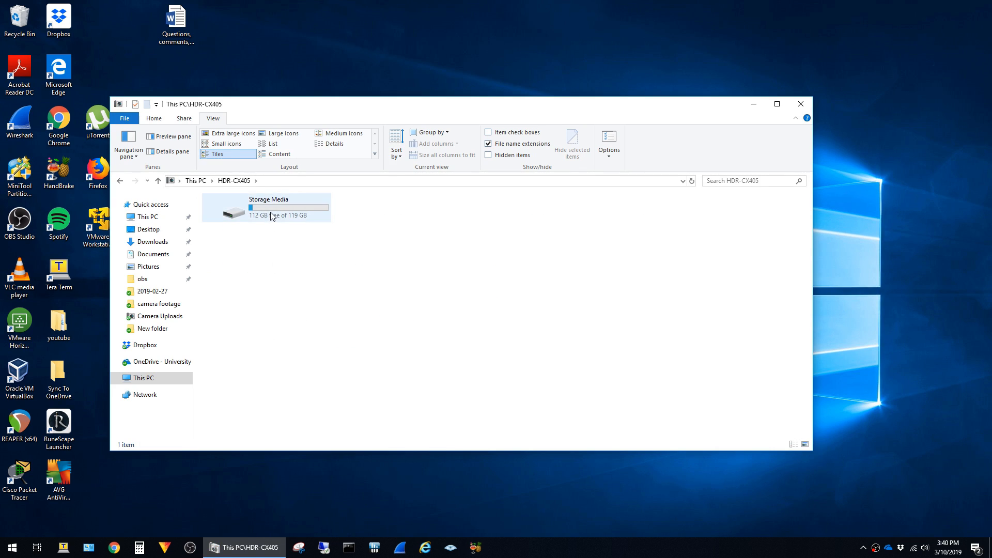
double_click(266, 206)
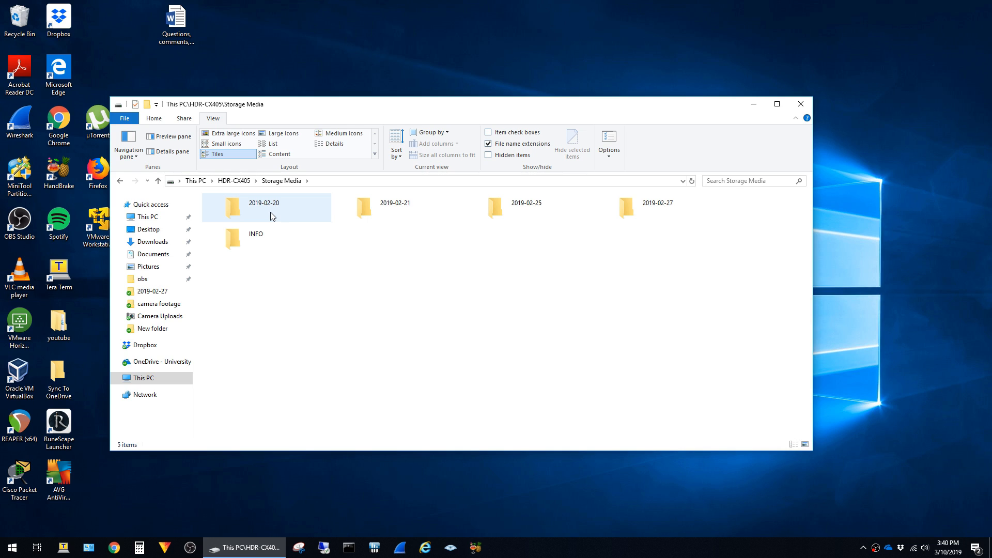
double_click(266, 207)
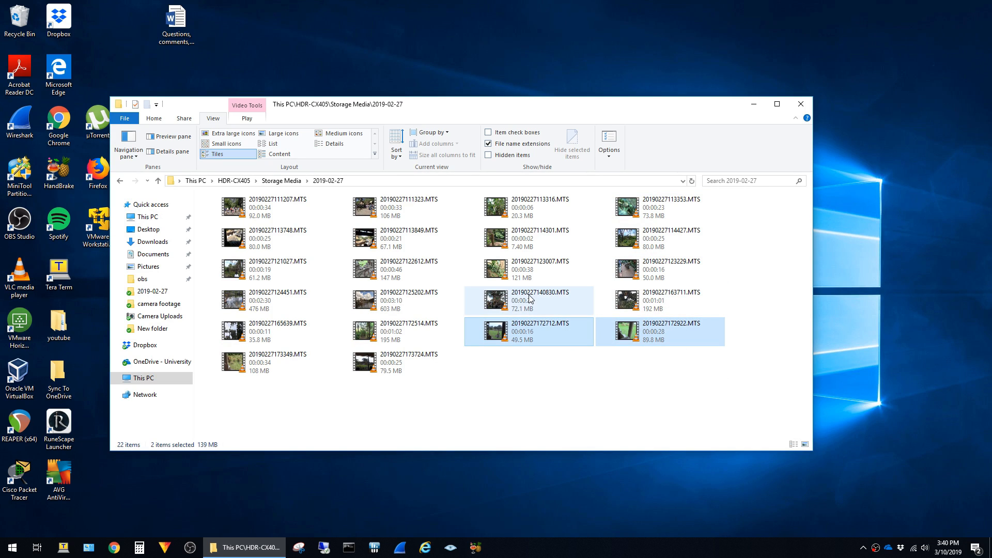
- Copy the two selected MTS clips and paste them into the Pictures folder
right_click(529, 300)
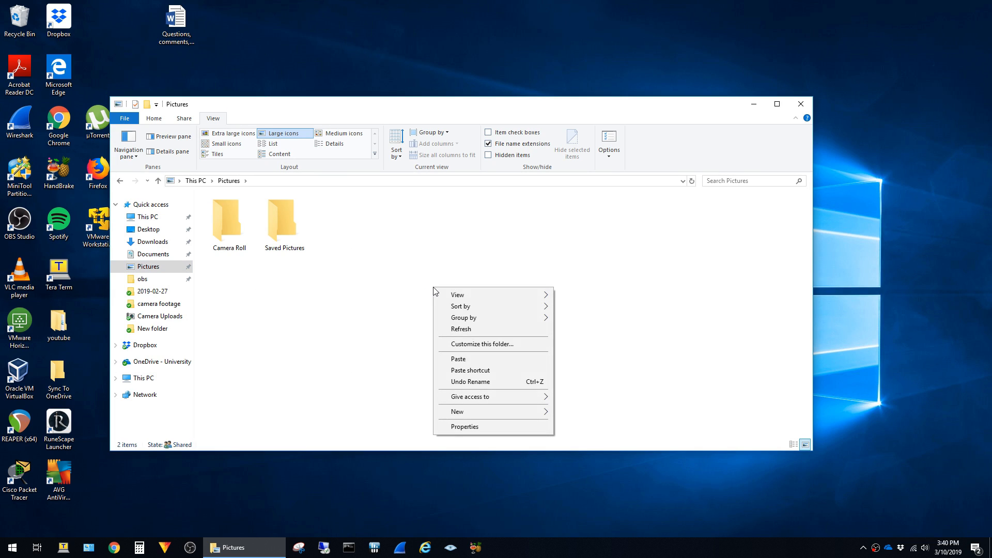
click(477, 361)
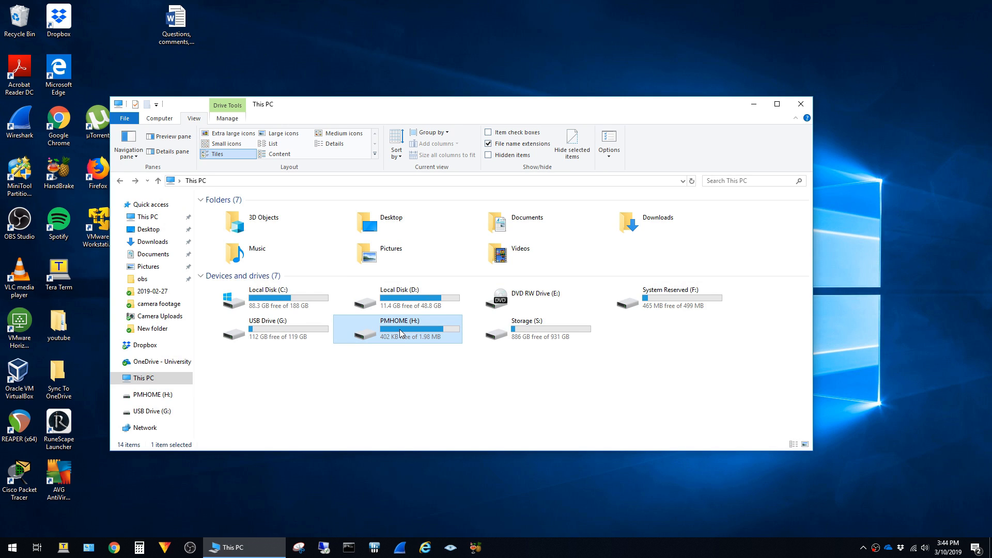
- Browse the PMHOME (H:) drive's LICENSE folder of text documents
double_click(398, 328)
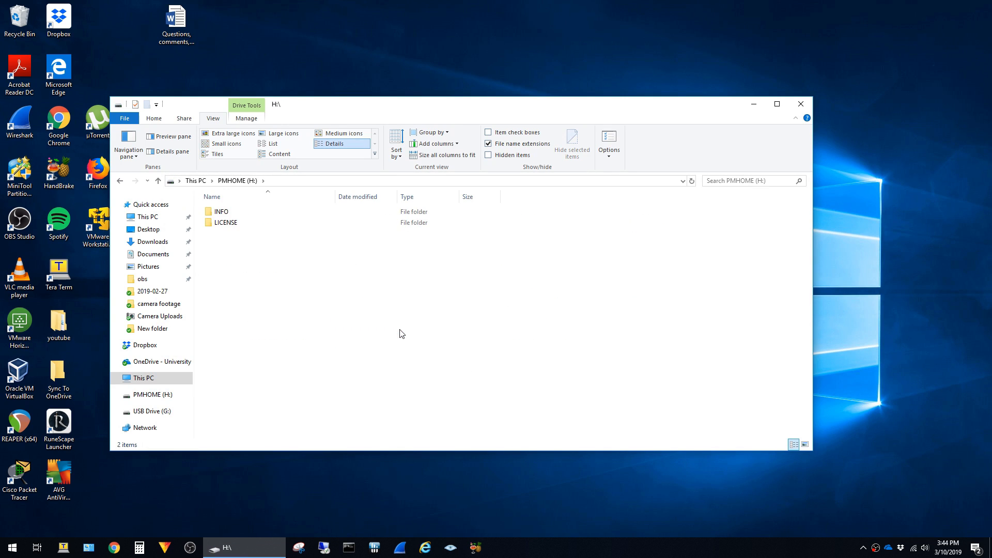
double_click(221, 211)
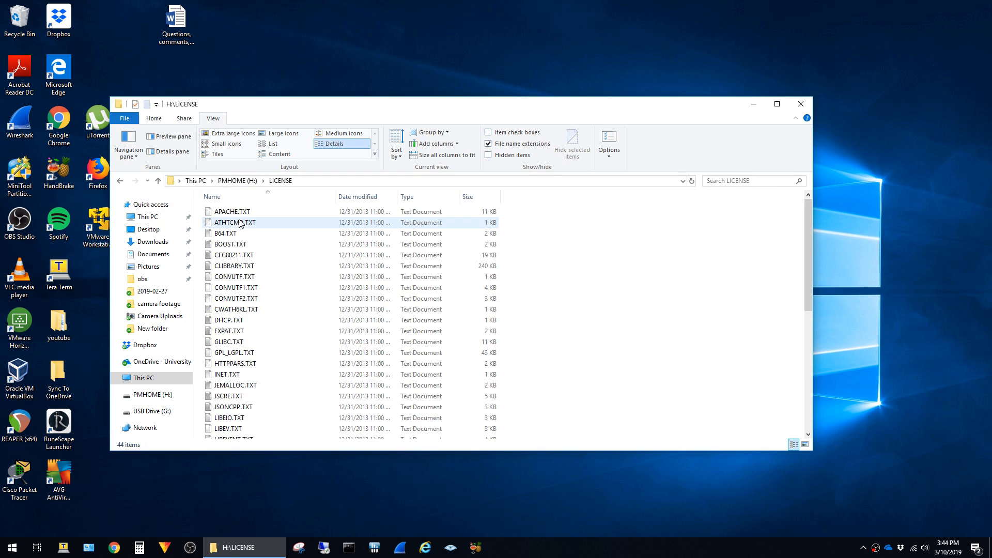
click(195, 180)
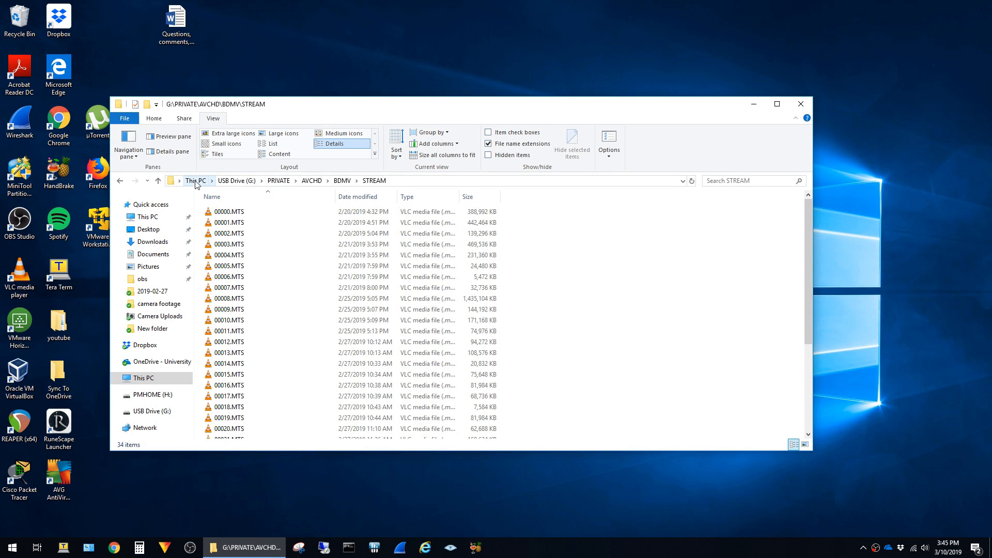
- Show the STREAM folder's 34 MTS clips as large thumbnail icons
click(271, 133)
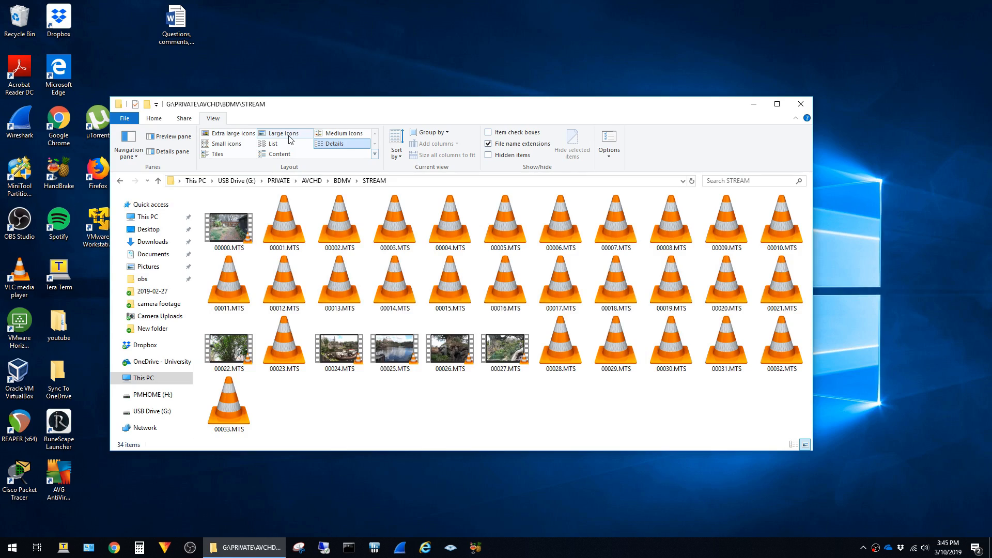